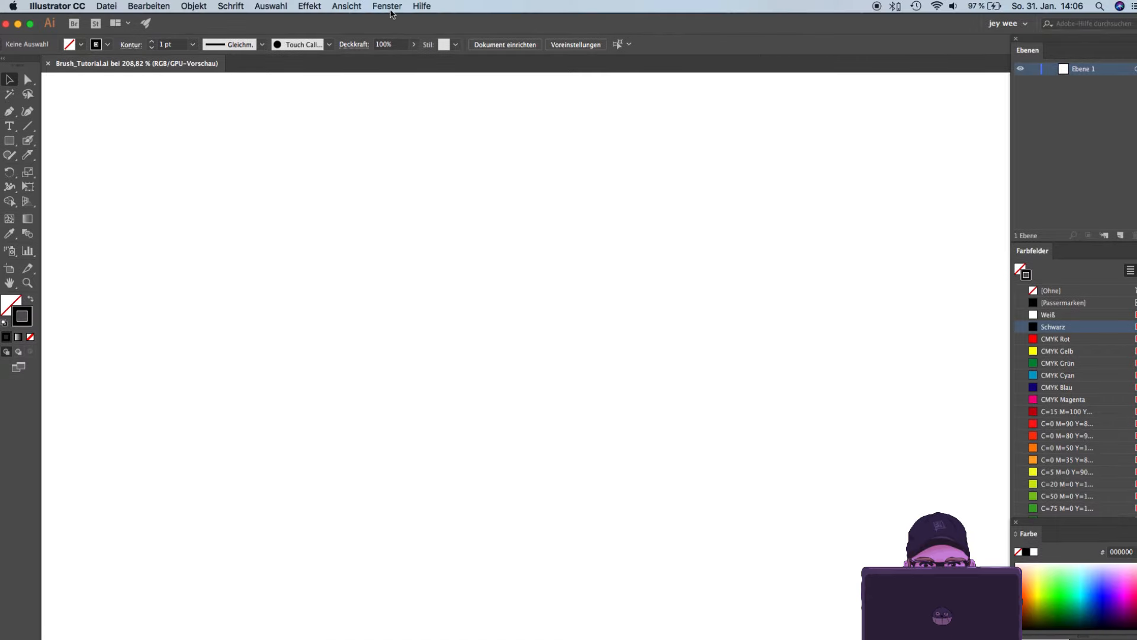
Show the Brushes (Pinsel) panel from the Fenster menu.
click(386, 6)
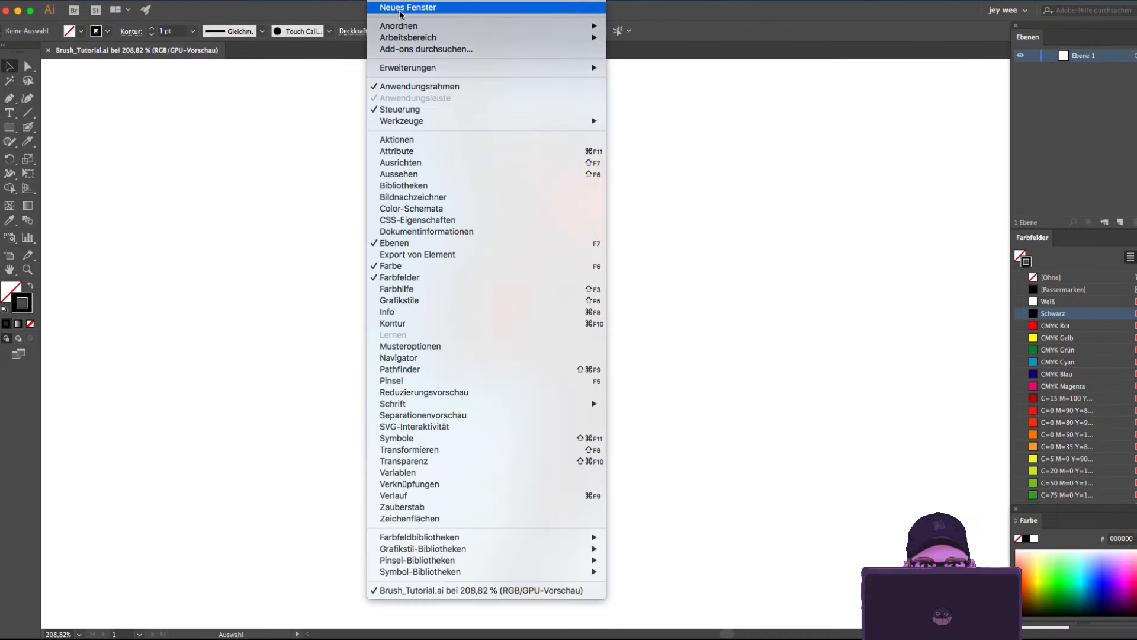
mouse_move(451, 380)
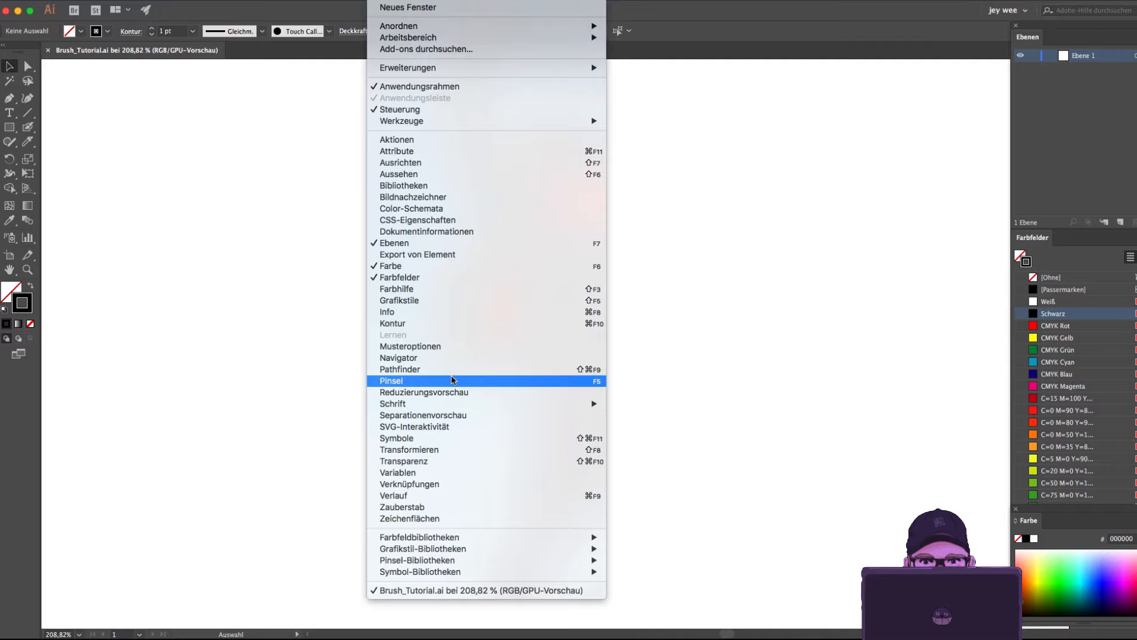
click(390, 380)
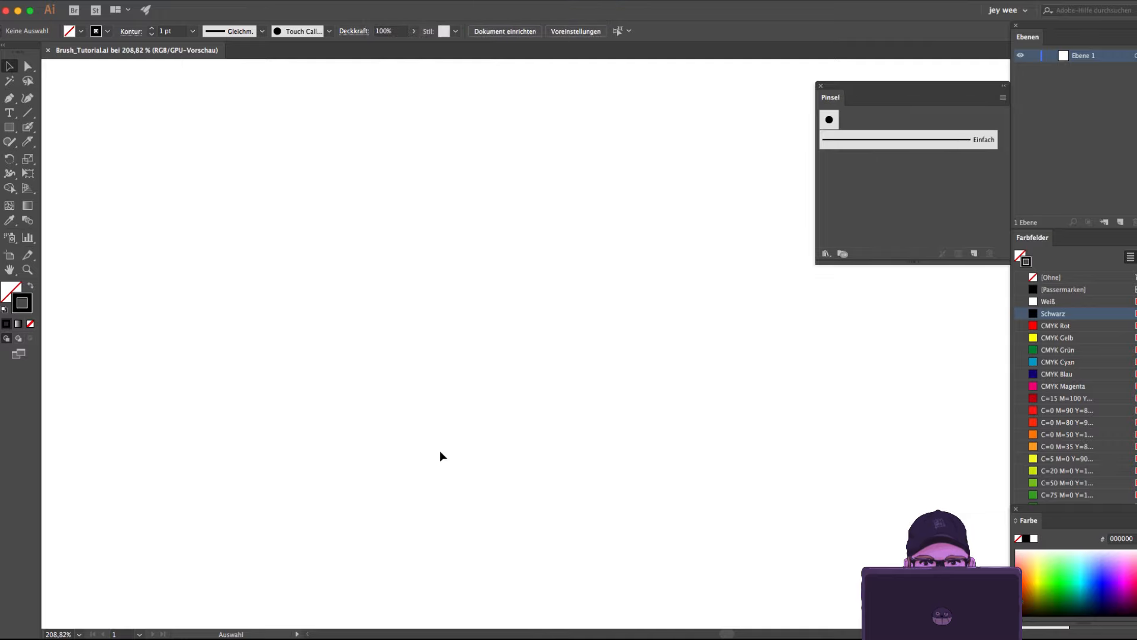
mouse_move(898, 303)
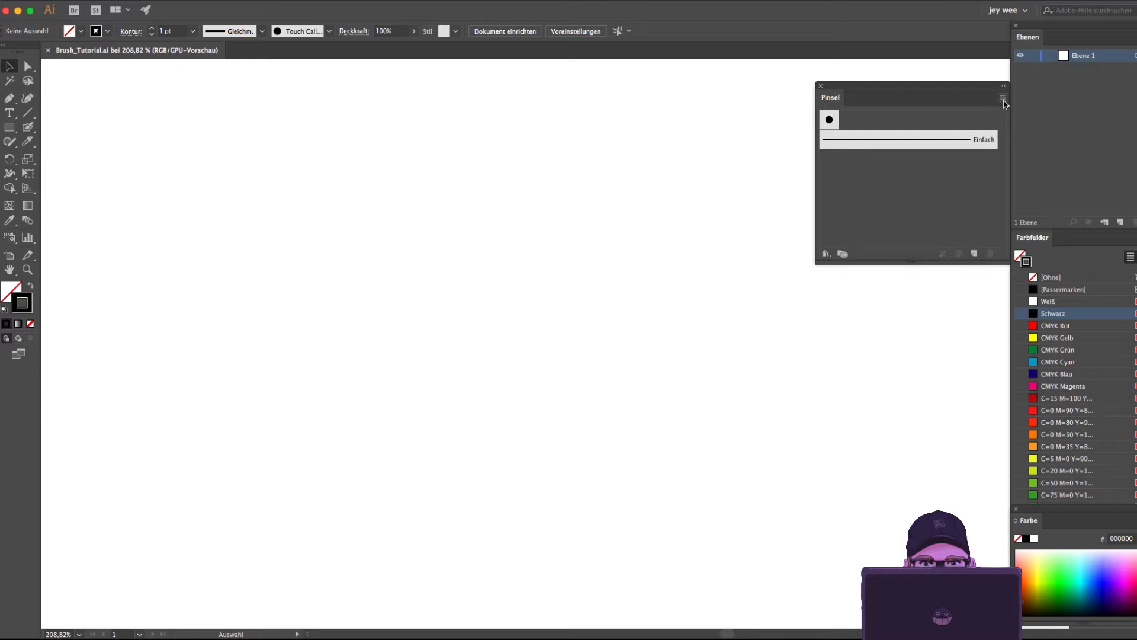
click(1003, 99)
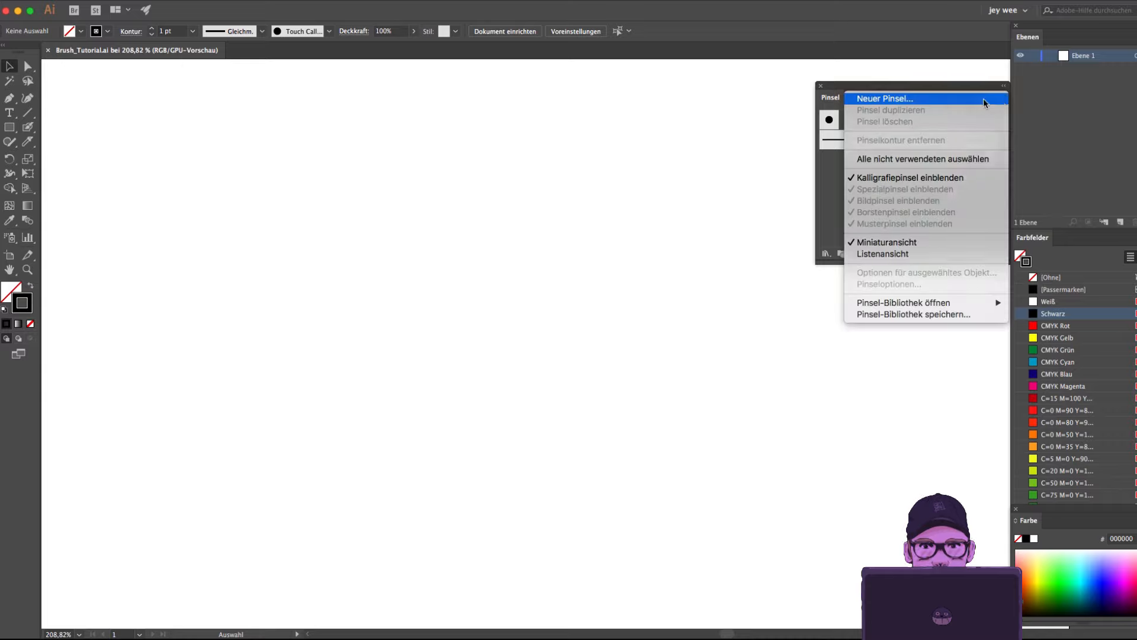
click(884, 99)
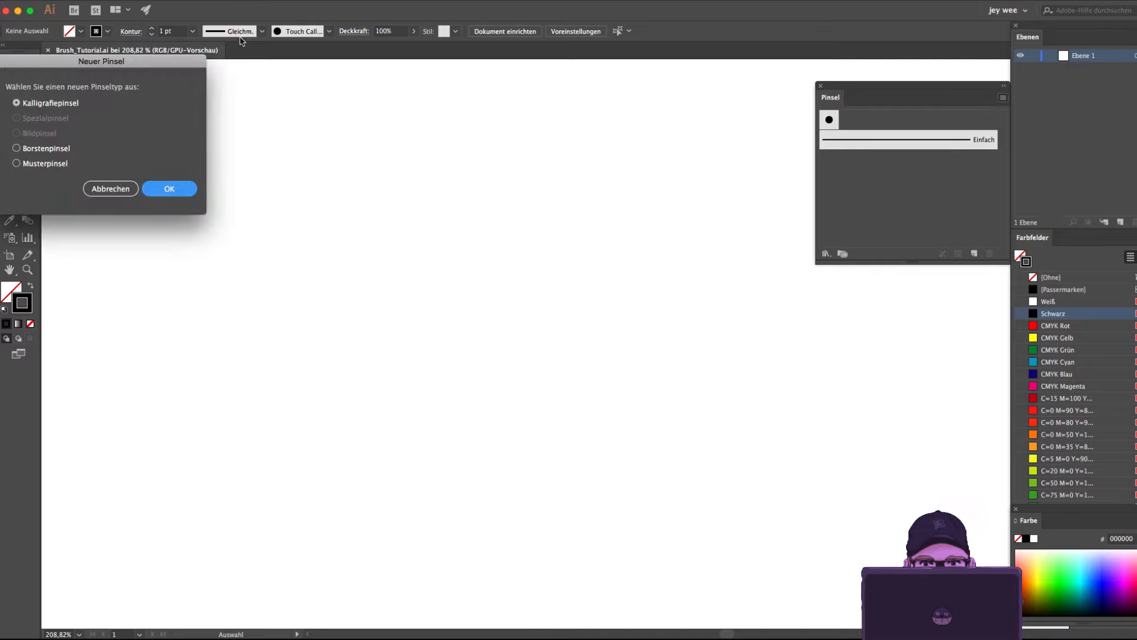
drag(101, 60, 429, 225)
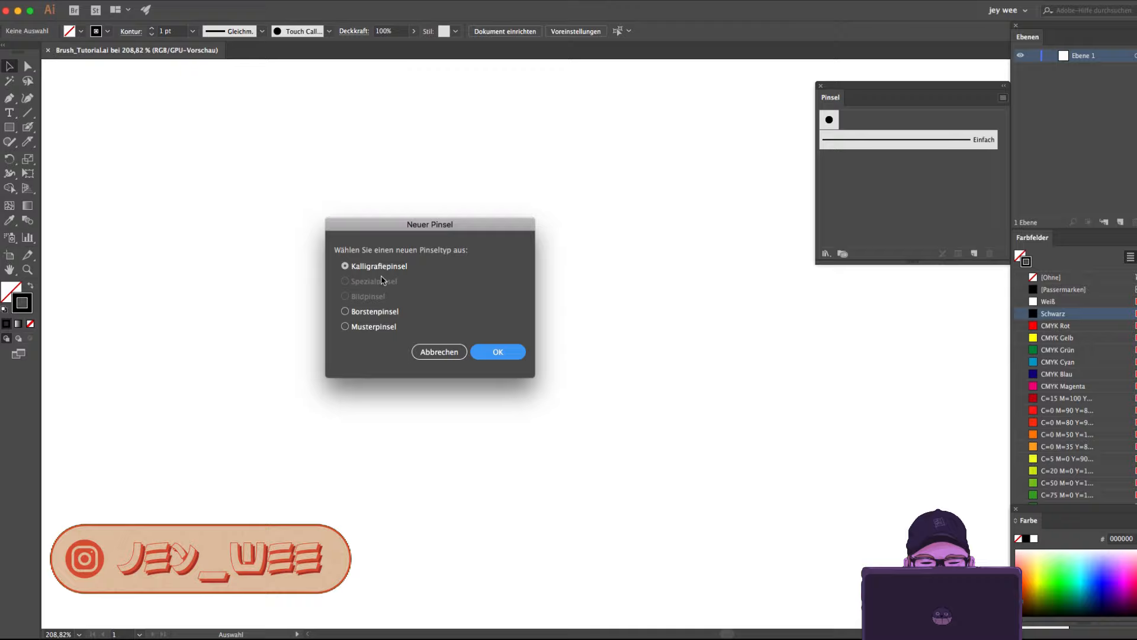
mouse_move(544, 339)
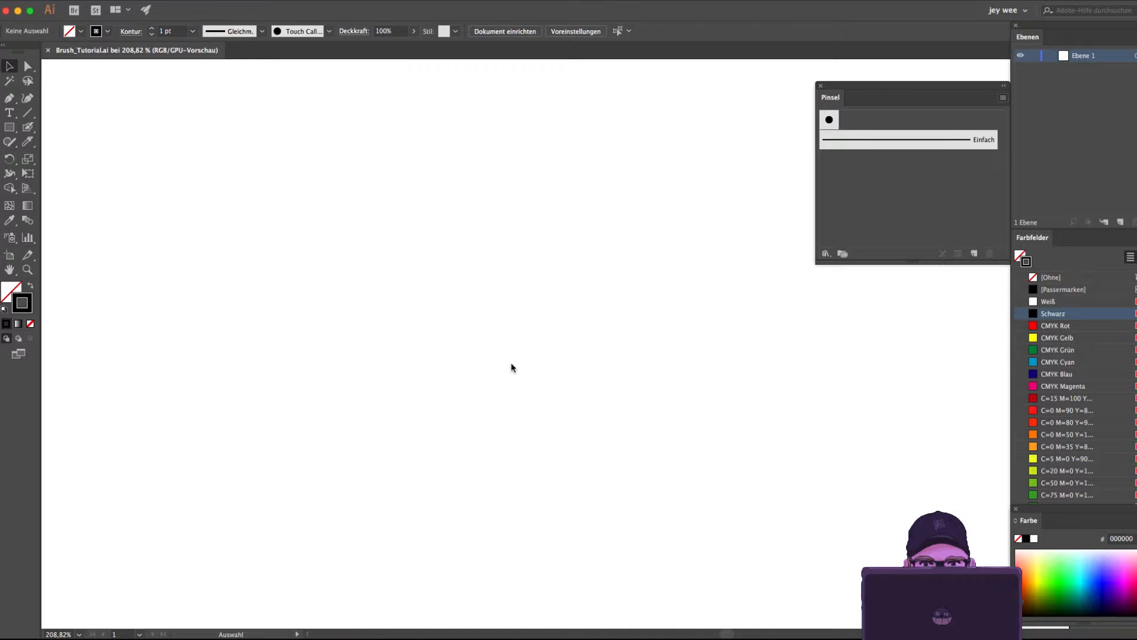
Start a new calligraphic brush and name it Outline.
double_click(828, 119)
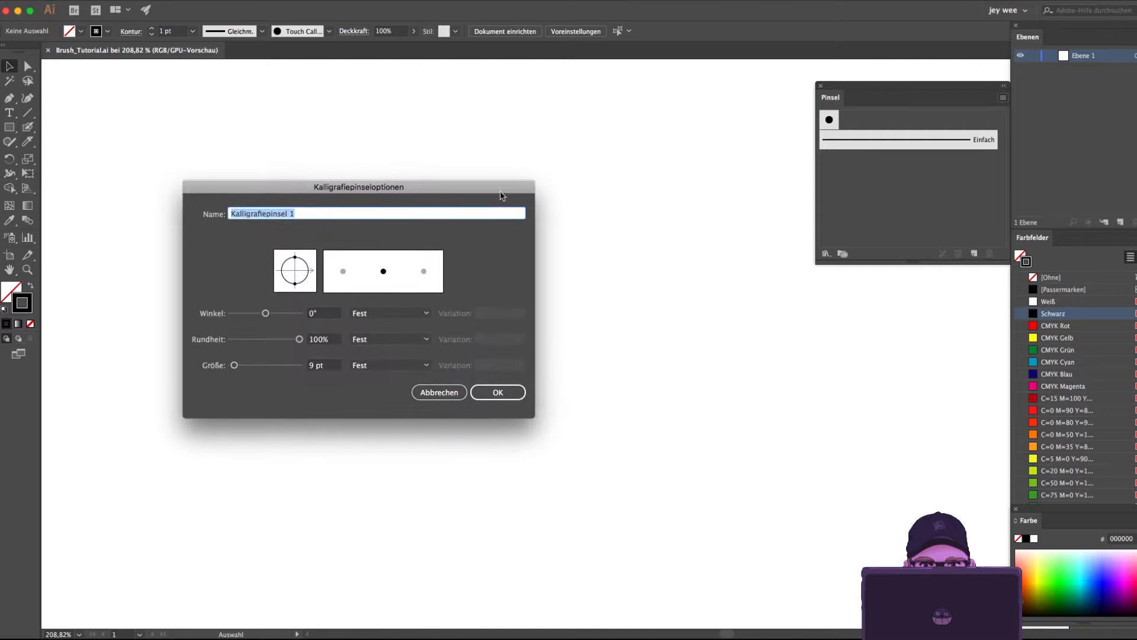
key(delete)
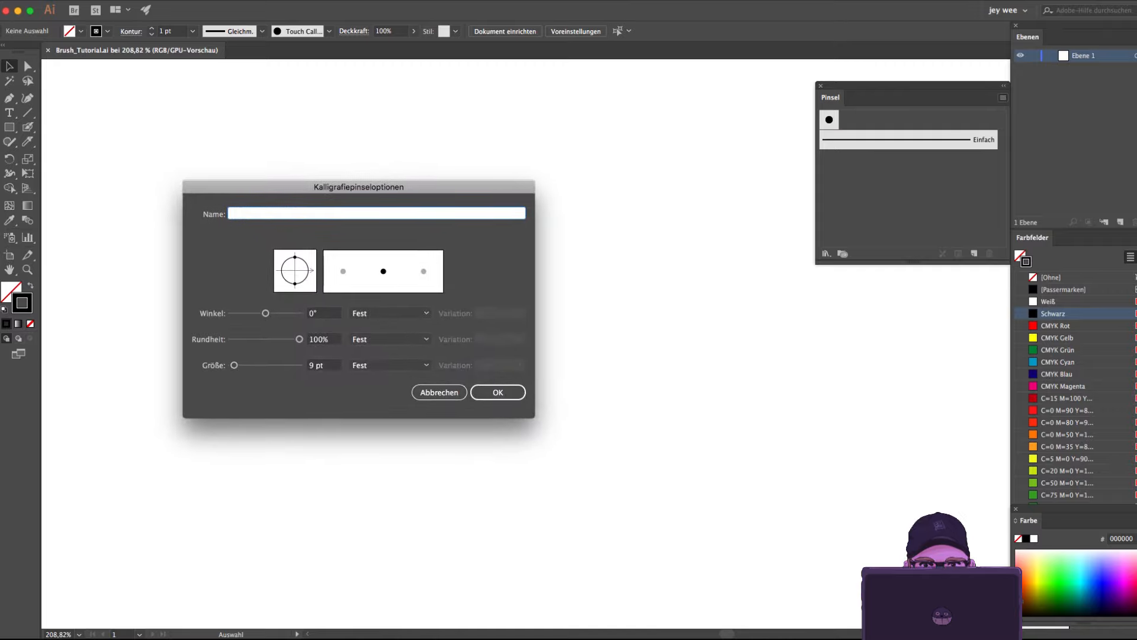
text(Outline)
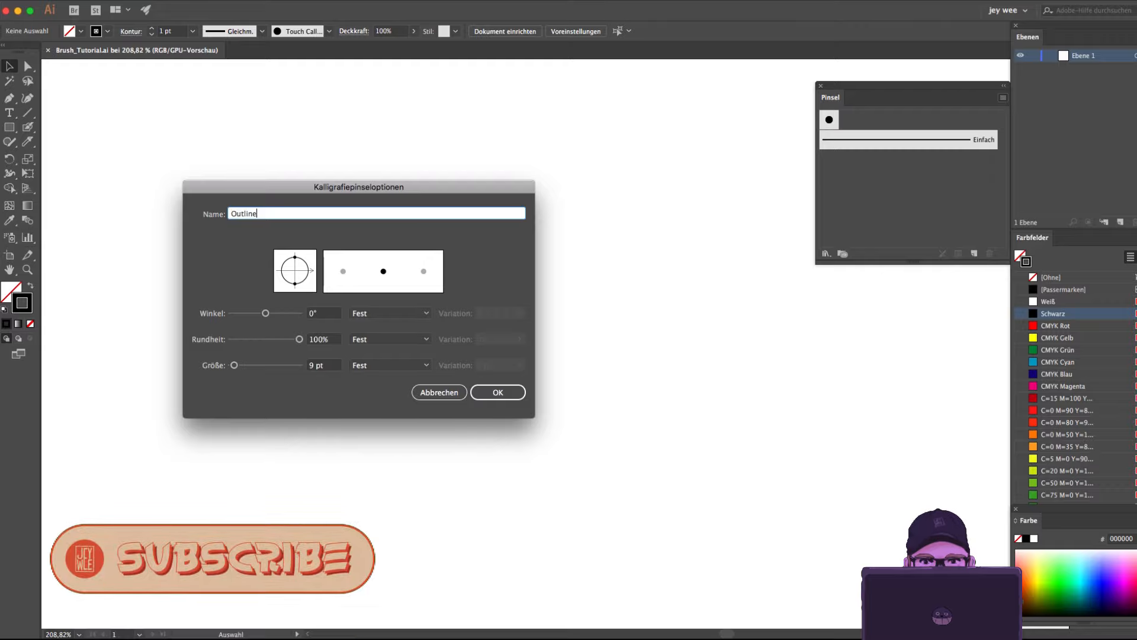
mouse_move(412, 287)
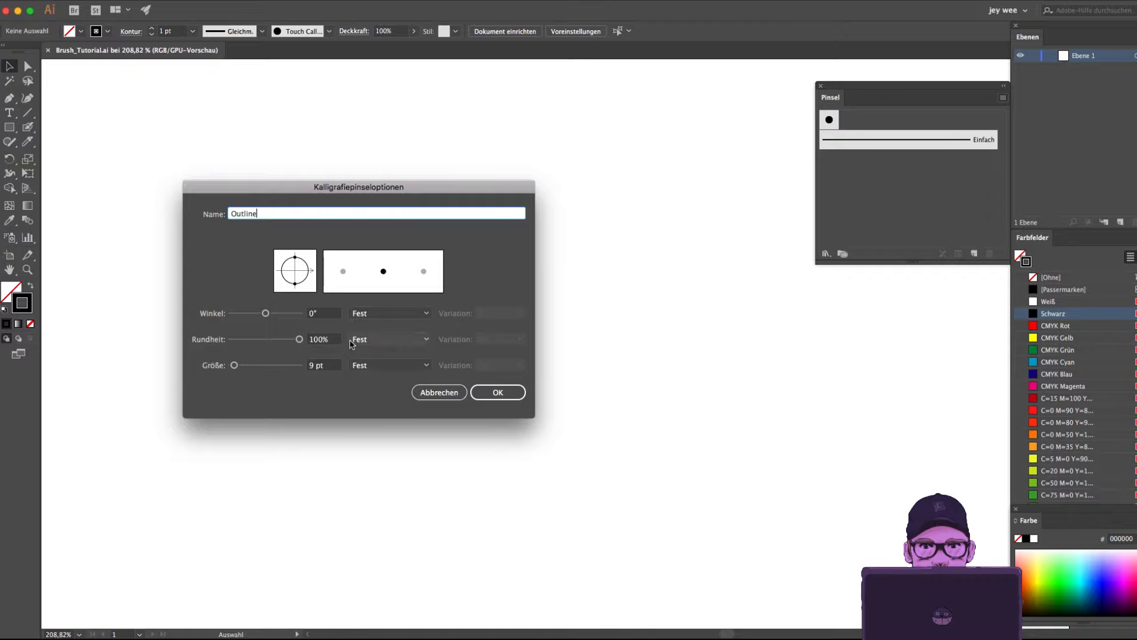
mouse_move(303, 384)
text(4)
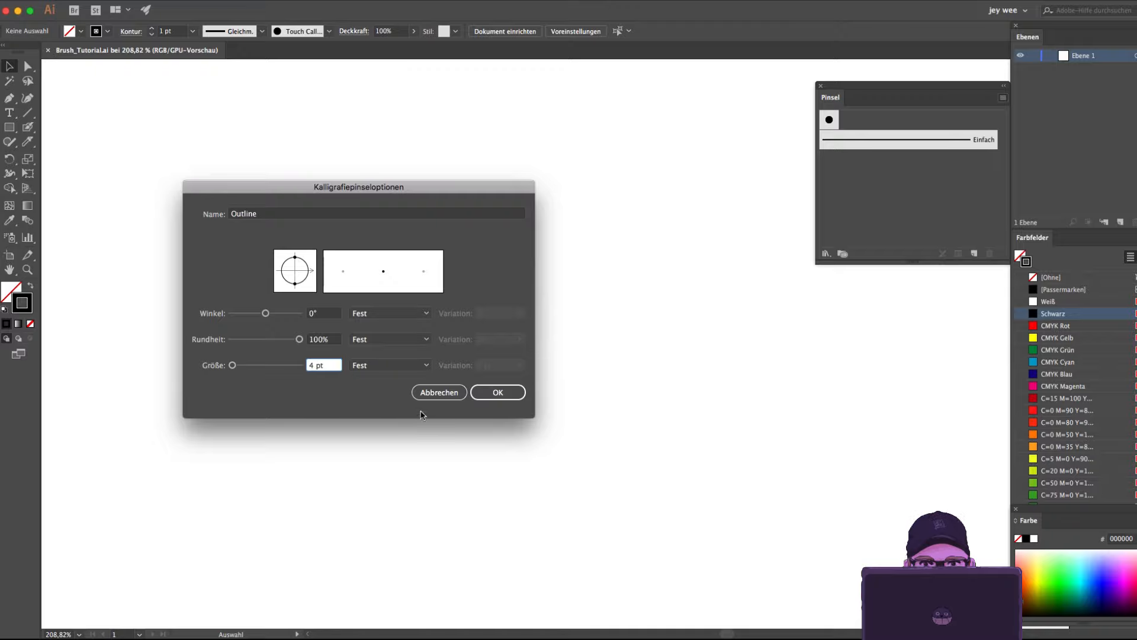
Set its size to vary by pen pressure with 4 pt variation and confirm the brush.
click(390, 365)
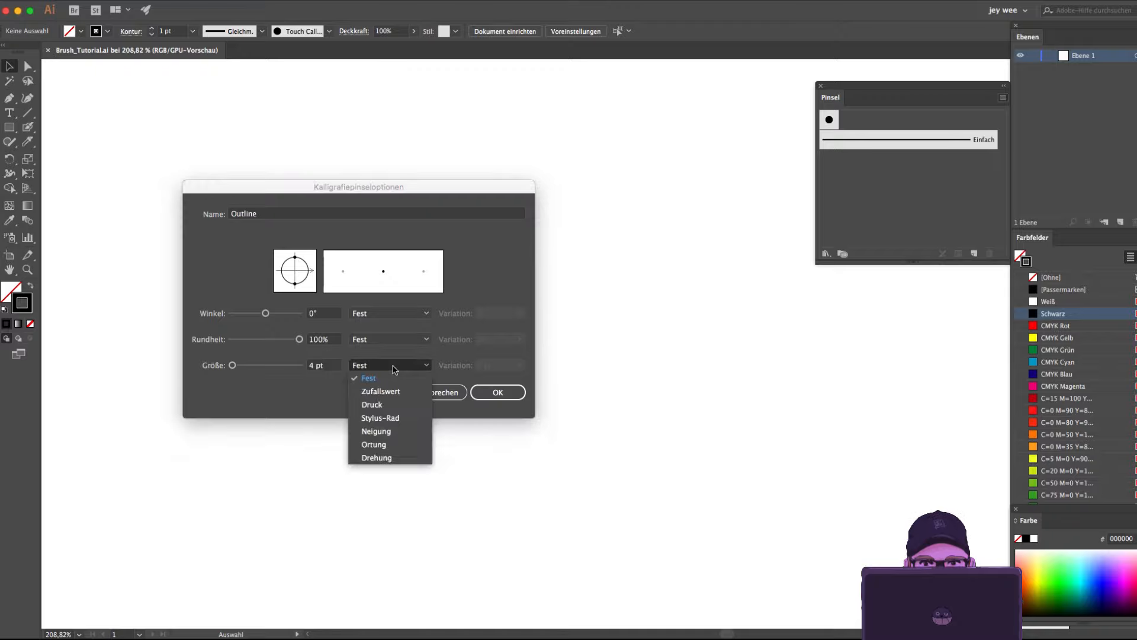
mouse_move(396, 405)
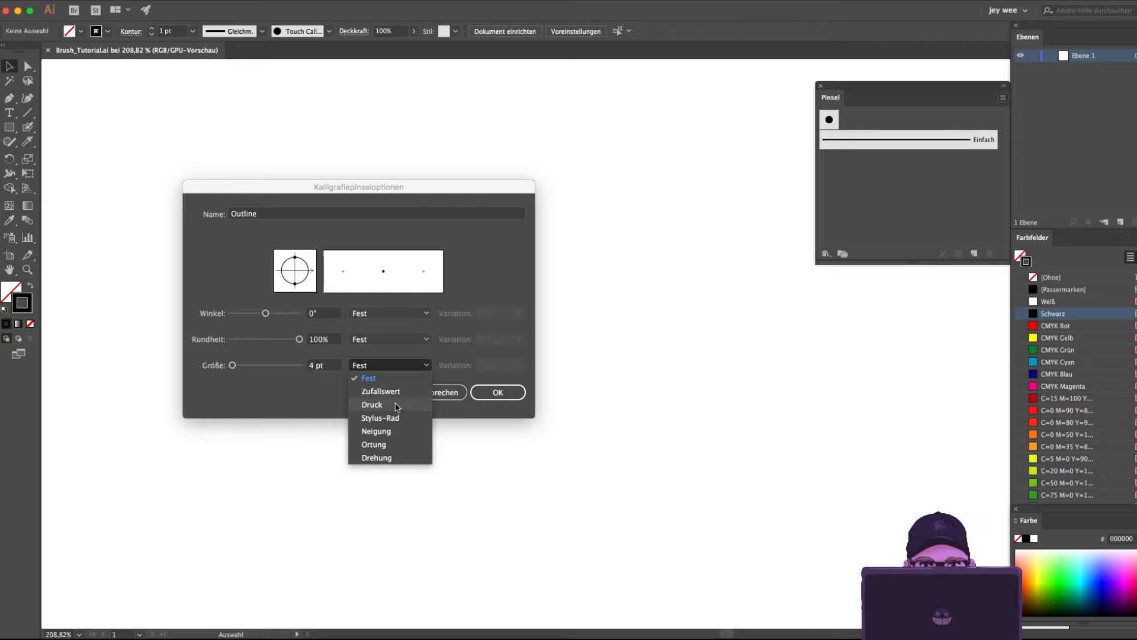
click(372, 404)
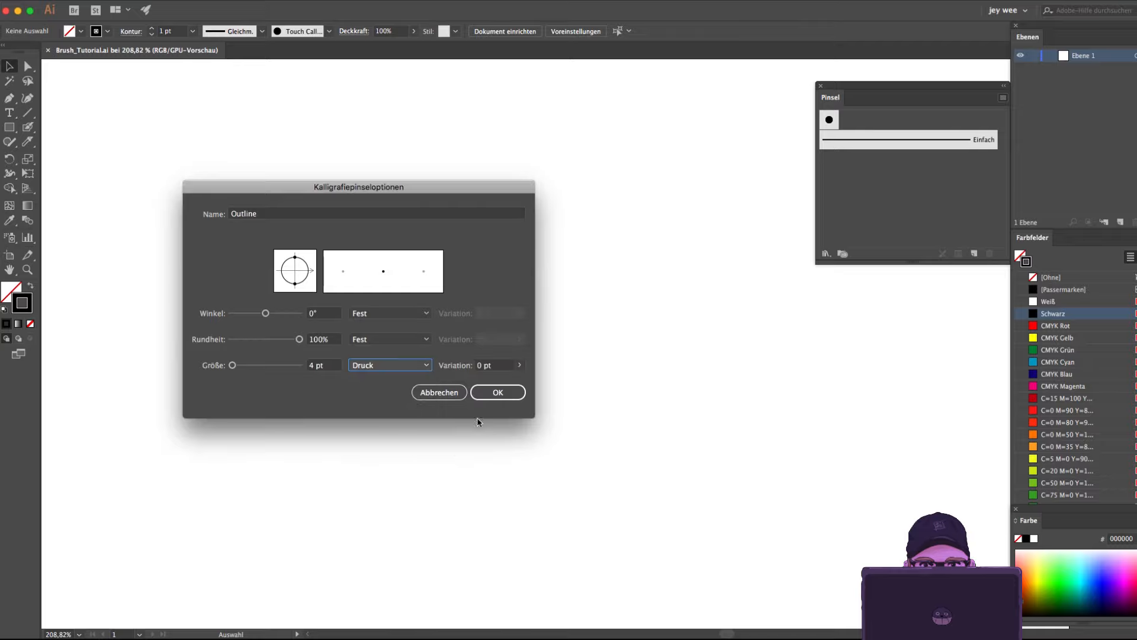
mouse_move(498, 367)
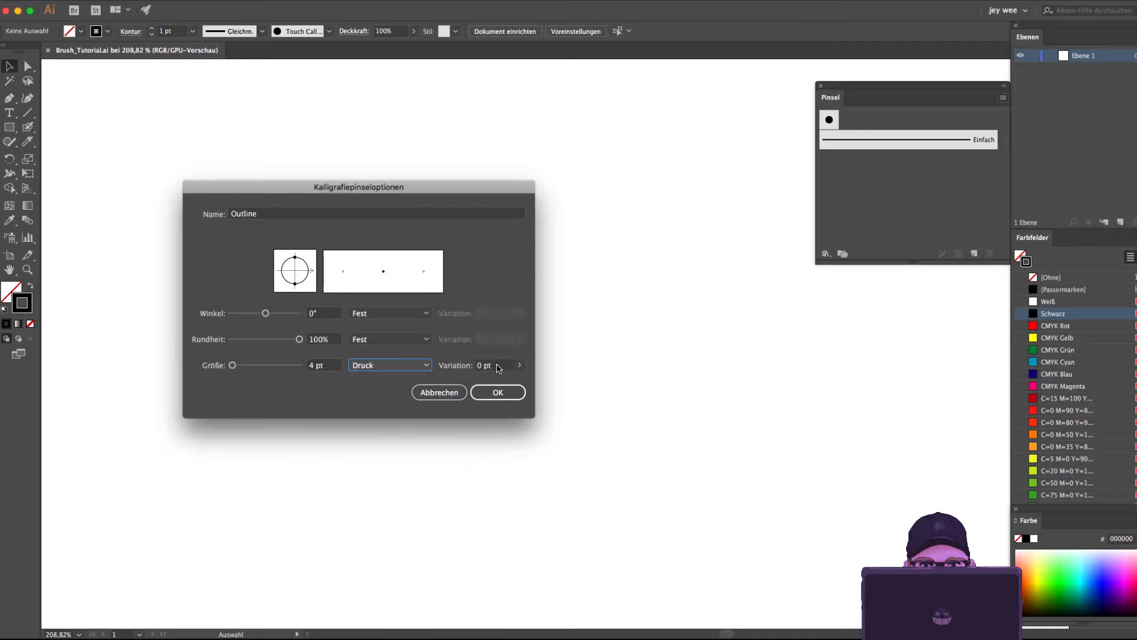
click(493, 365)
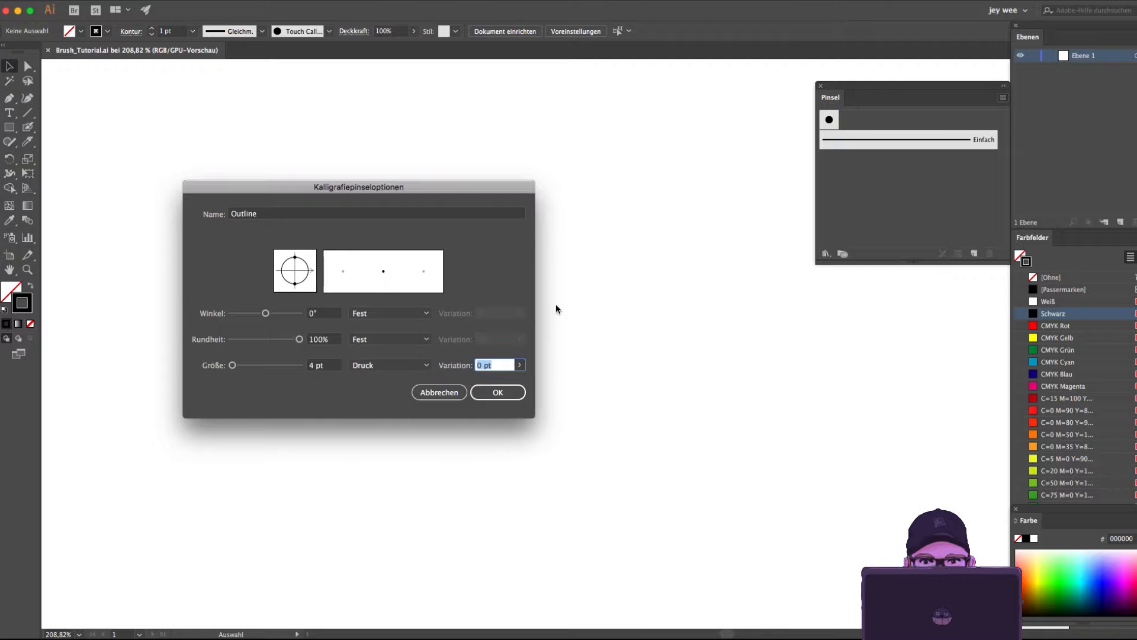
text(4)
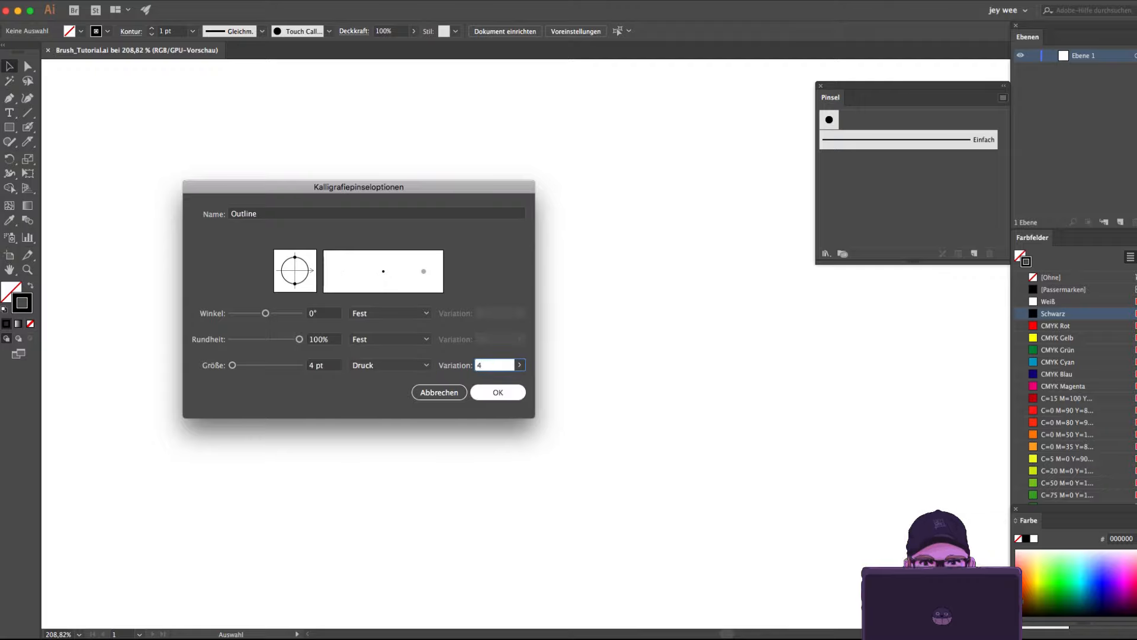
click(498, 392)
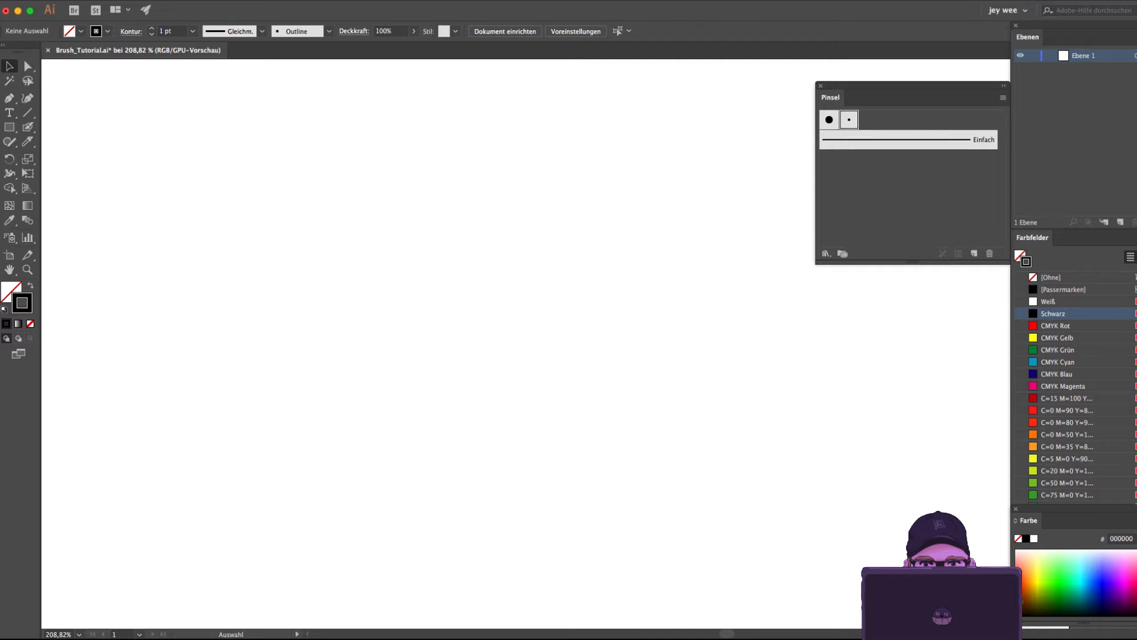
Draw several tapered vertical test strokes with the Outline brush, then begin another new brush.
drag(441, 211, 435, 273)
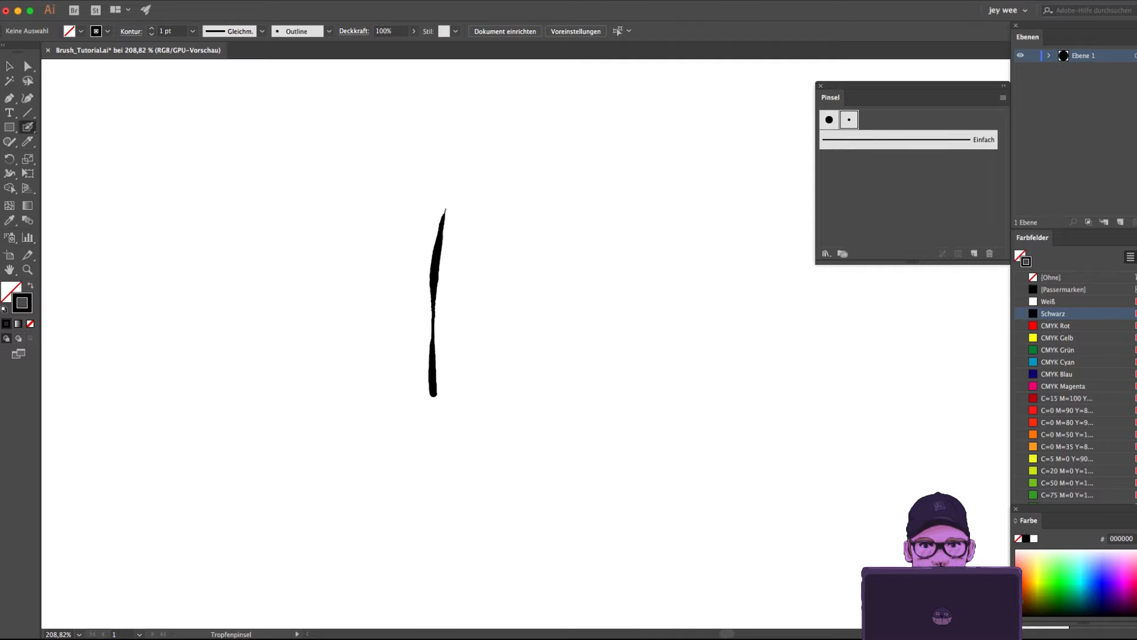
drag(435, 383, 438, 540)
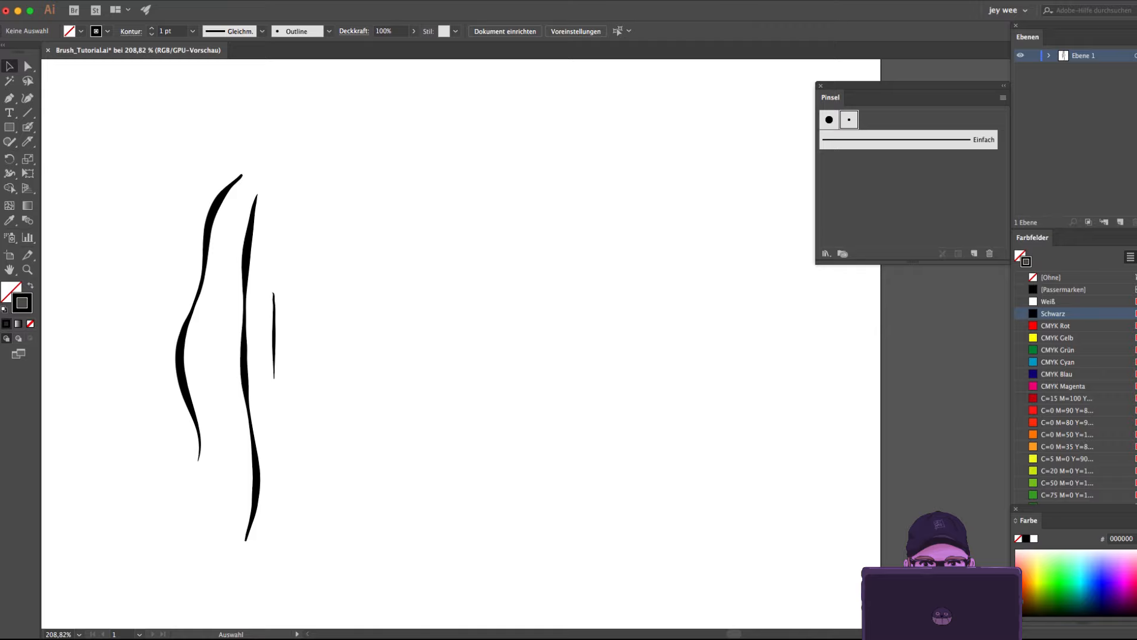
click(1003, 97)
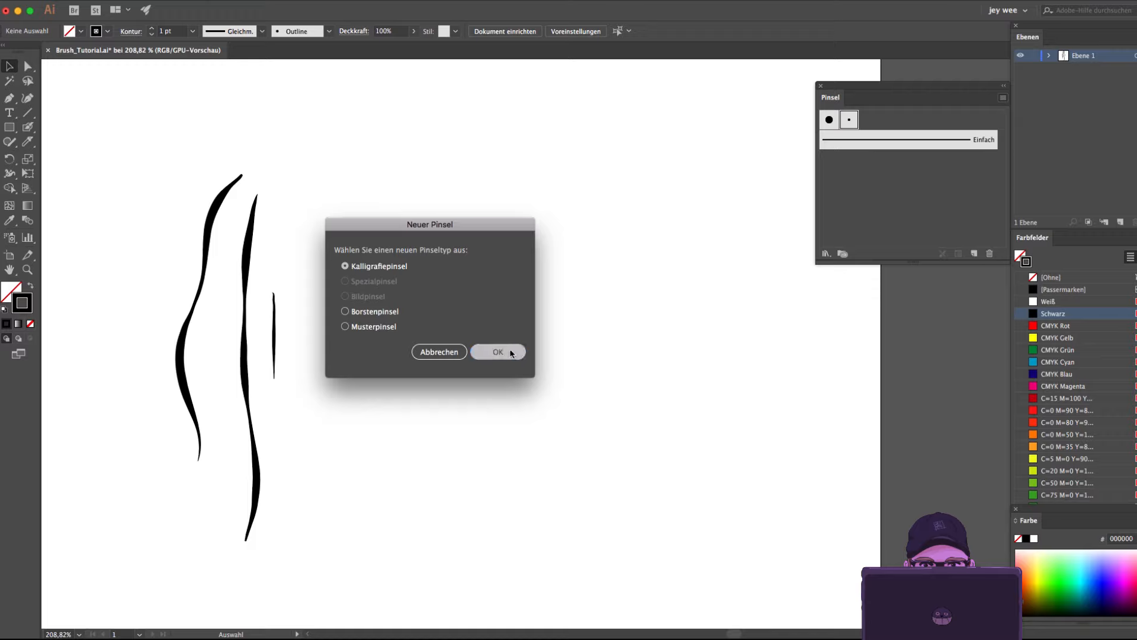
Create a calligraphy brush named Details with 1 pt size.
click(497, 352)
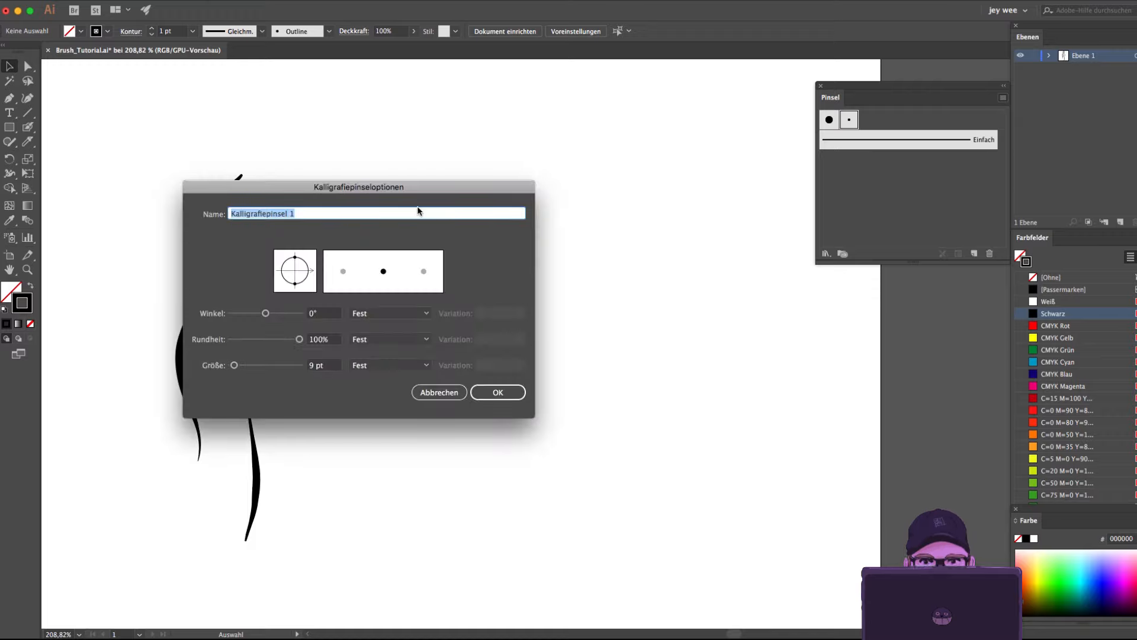
text(Deta)
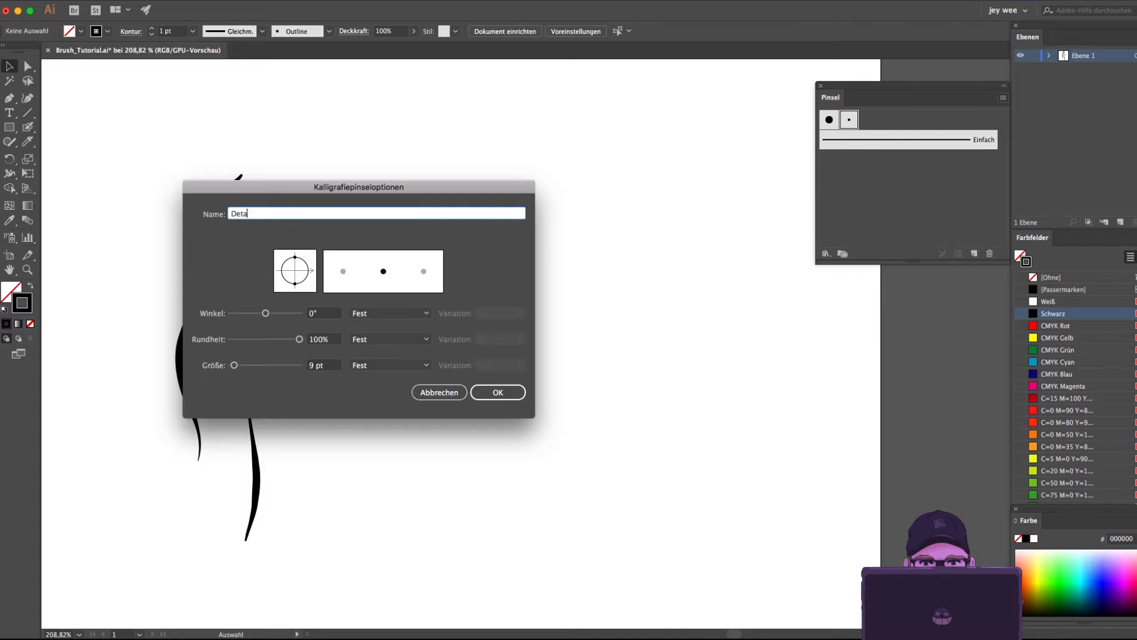
text(ils)
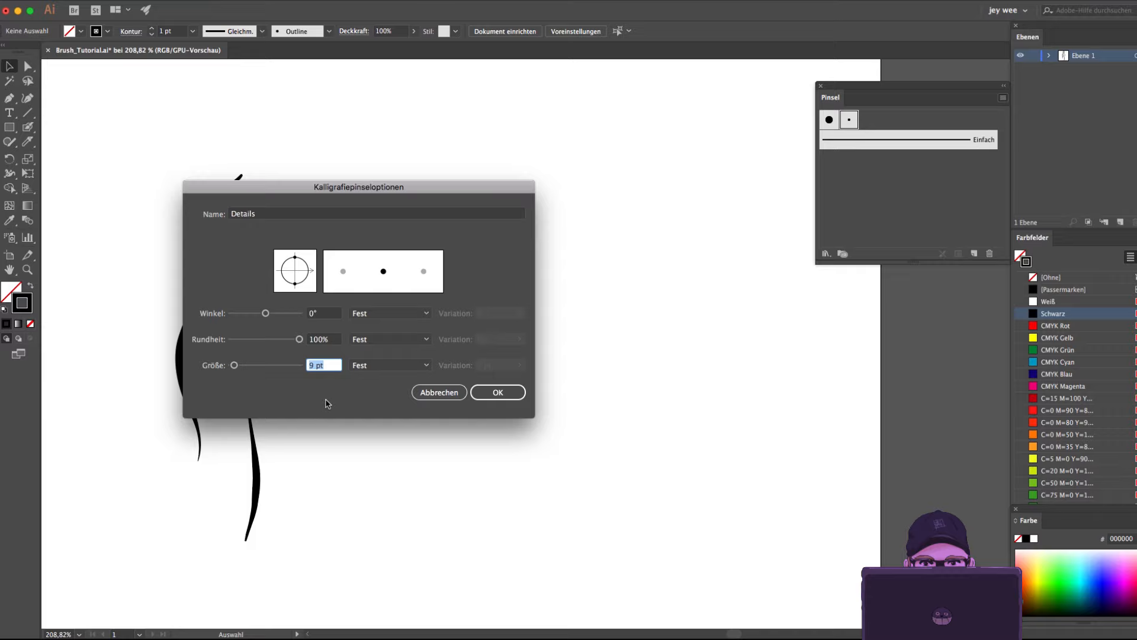
text(1)
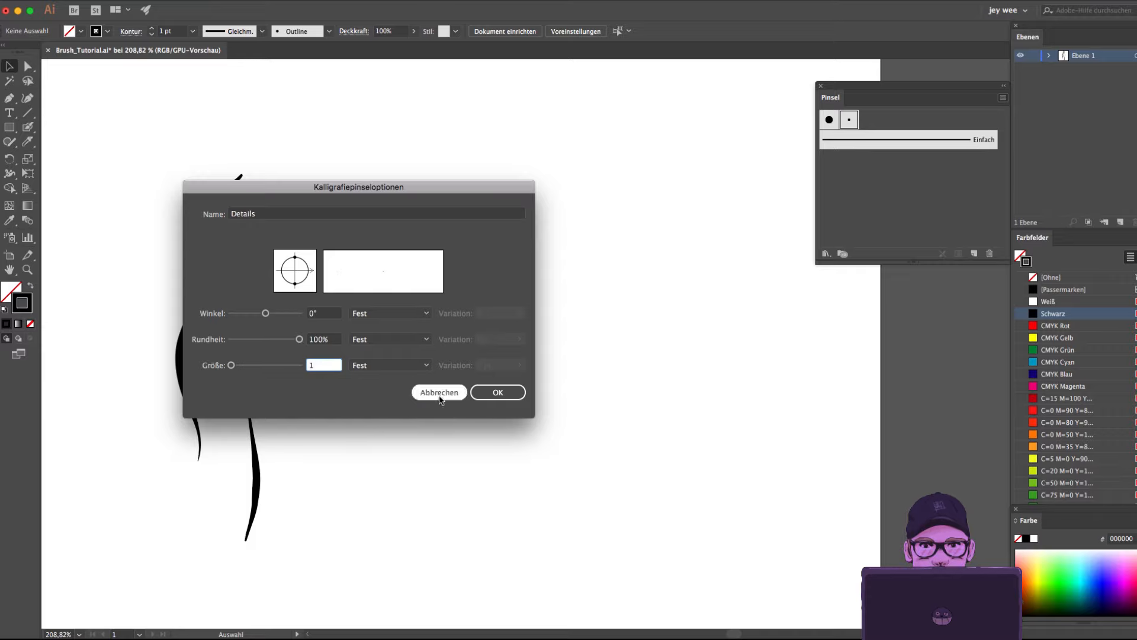
Make its size follow pen pressure with 1 pt variation and finish the brush.
click(390, 365)
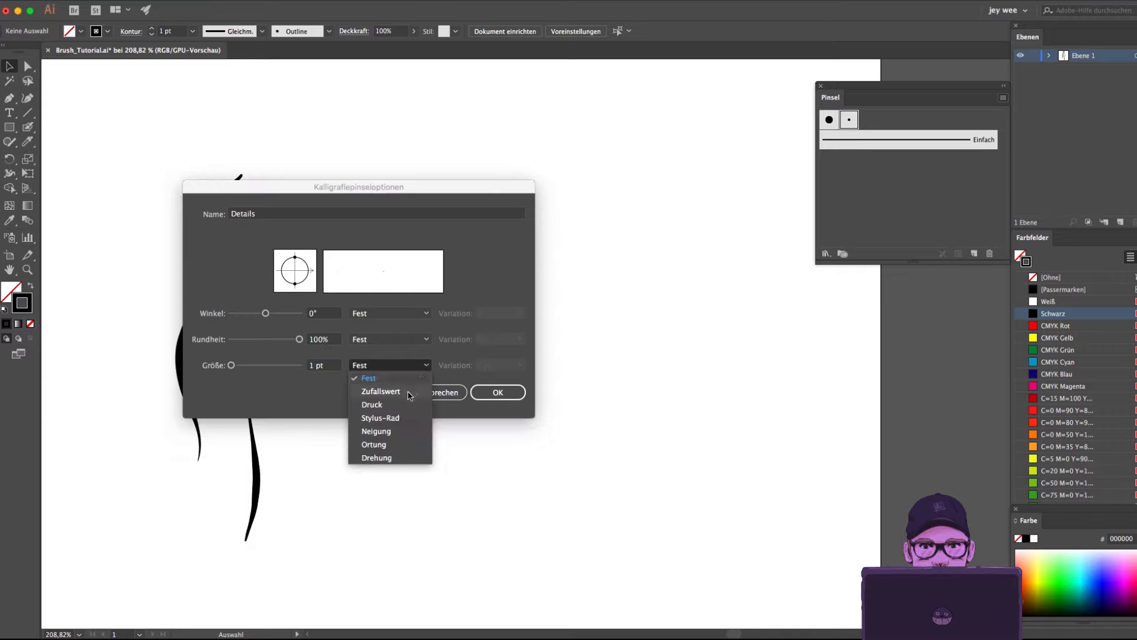
click(370, 404)
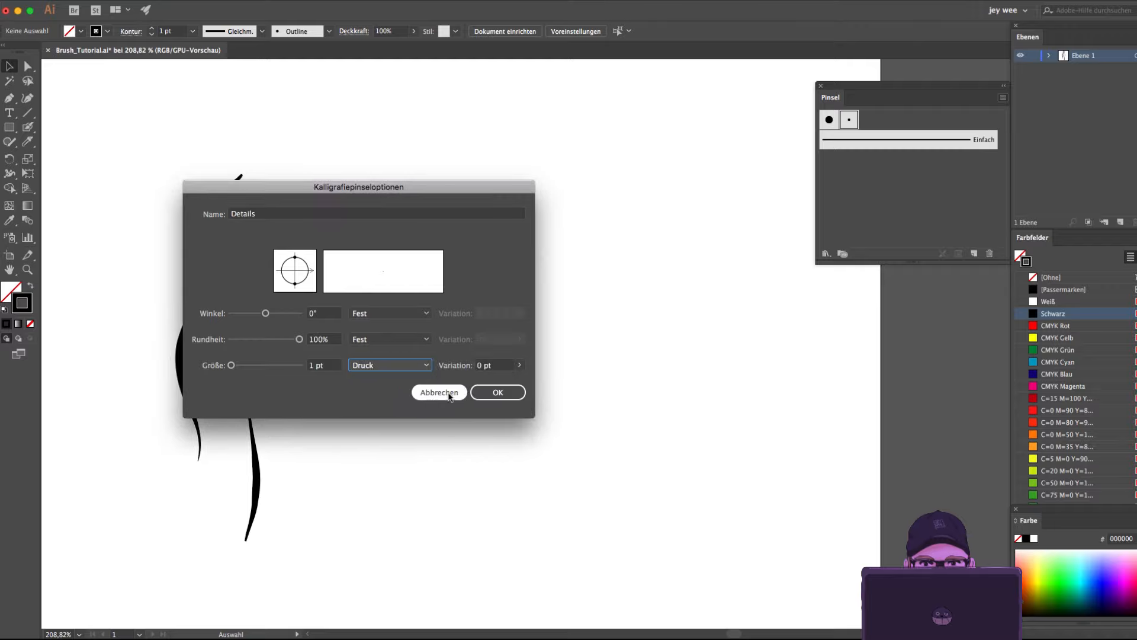
mouse_move(493, 367)
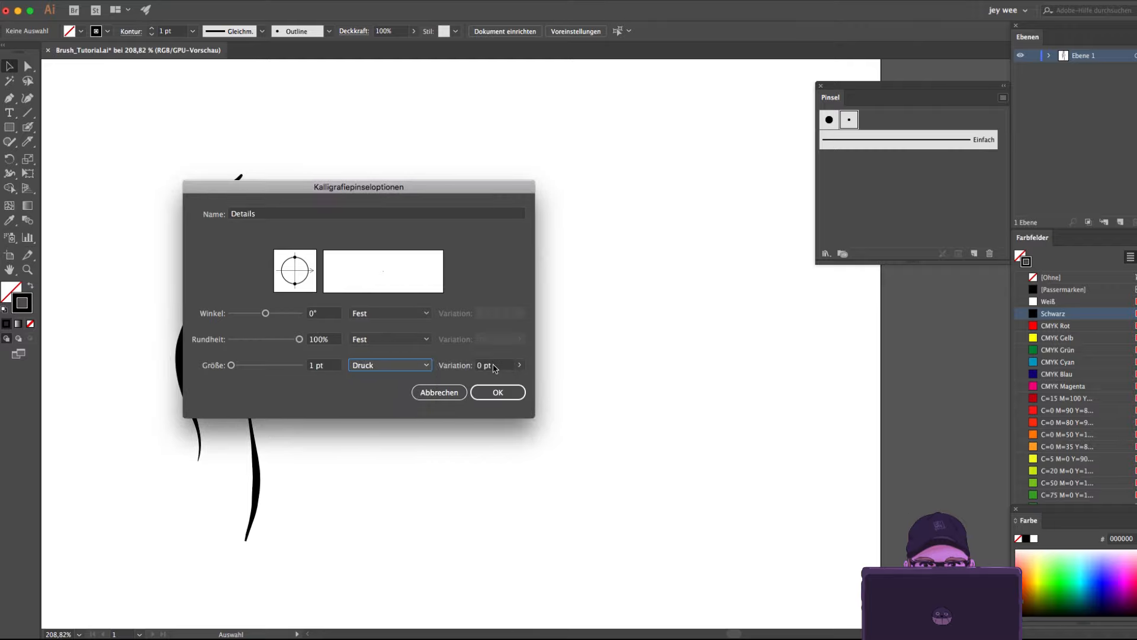
click(495, 365)
text(1)
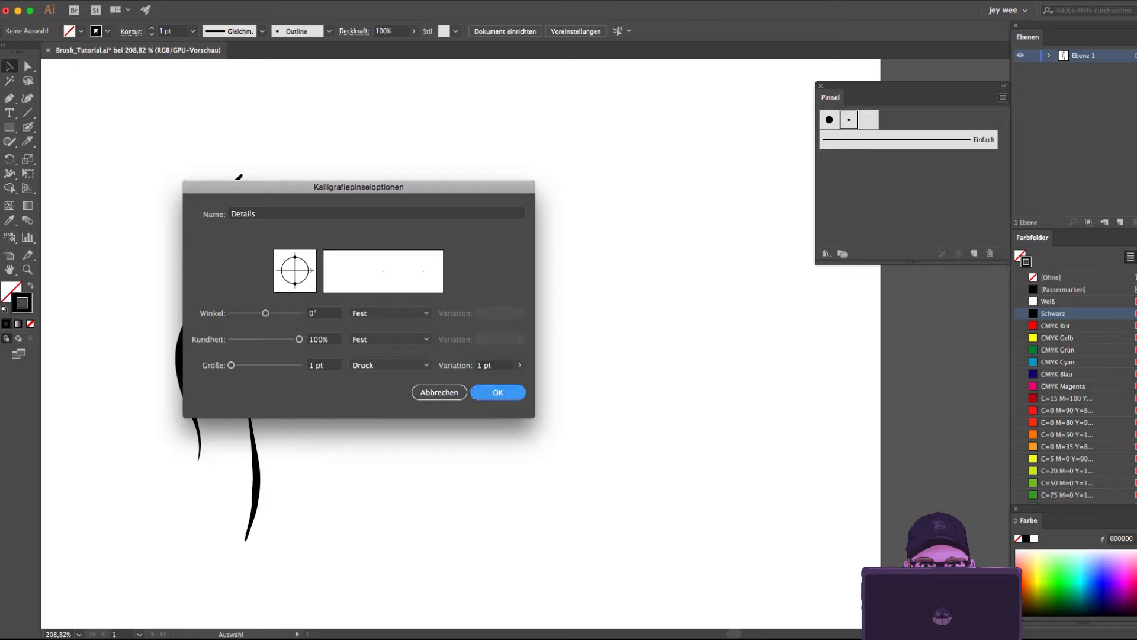
click(498, 392)
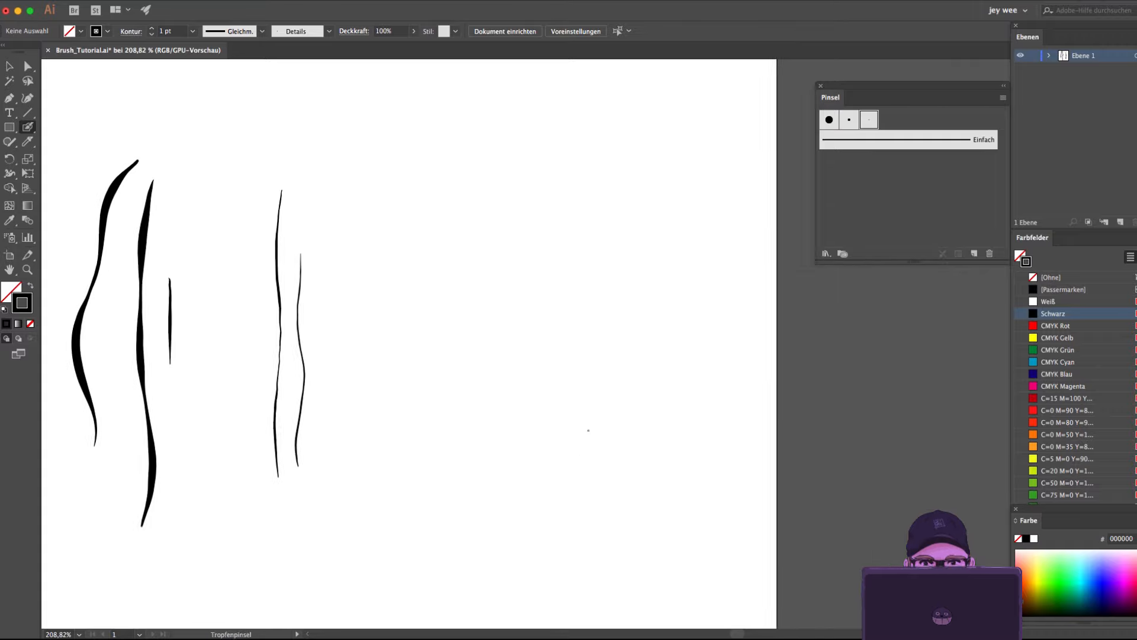
After the Details test strokes, switch back to the Outline brush.
click(848, 120)
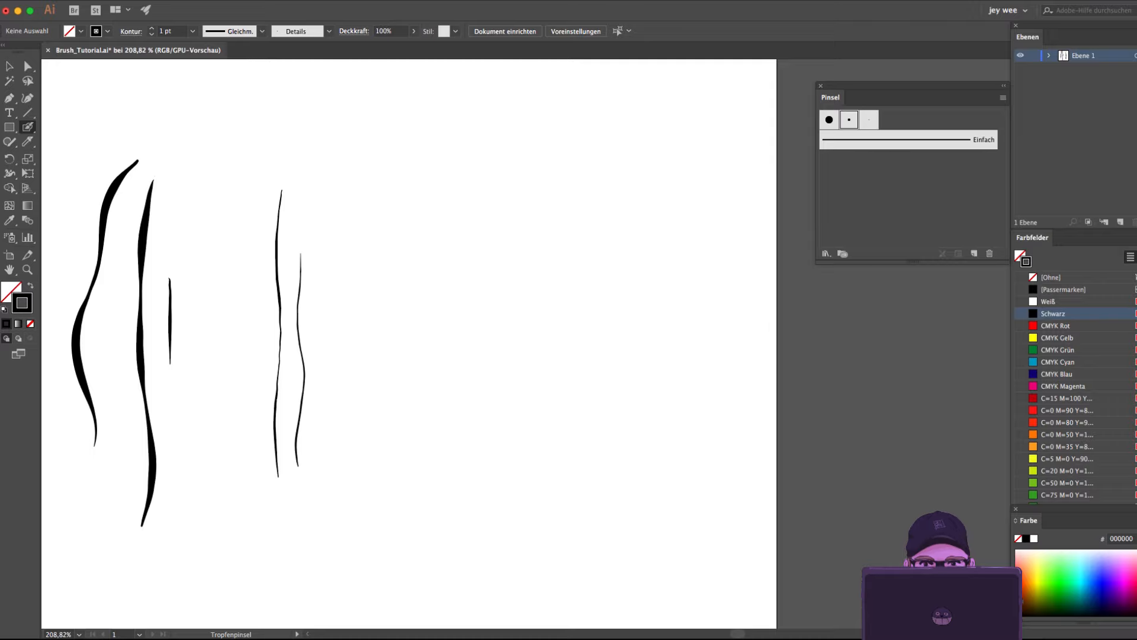
click(297, 31)
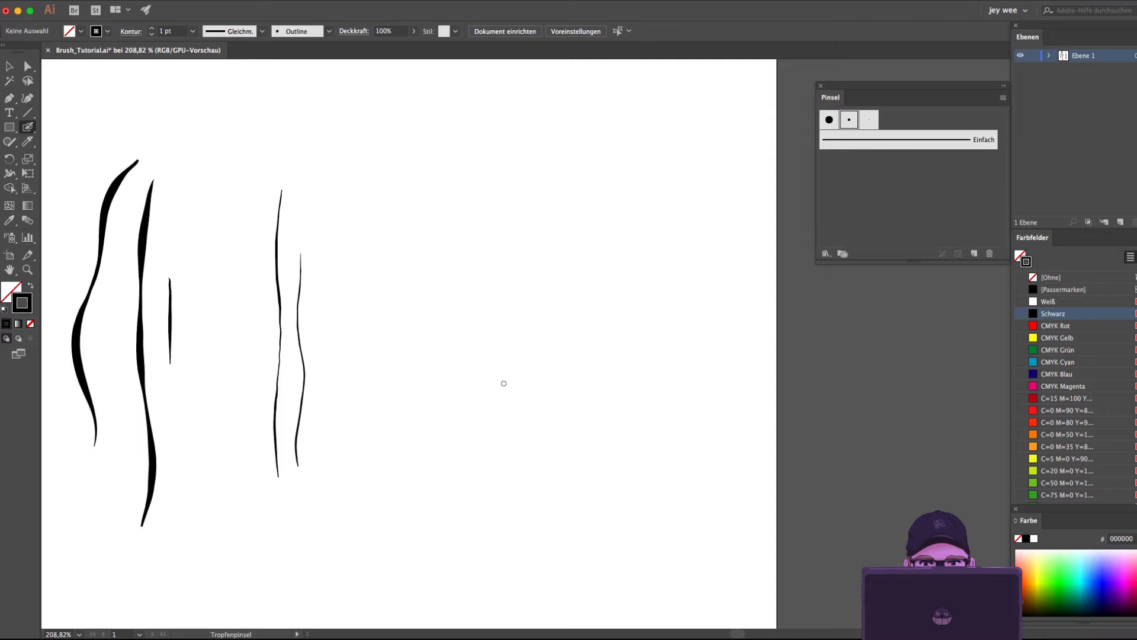
mouse_move(495, 489)
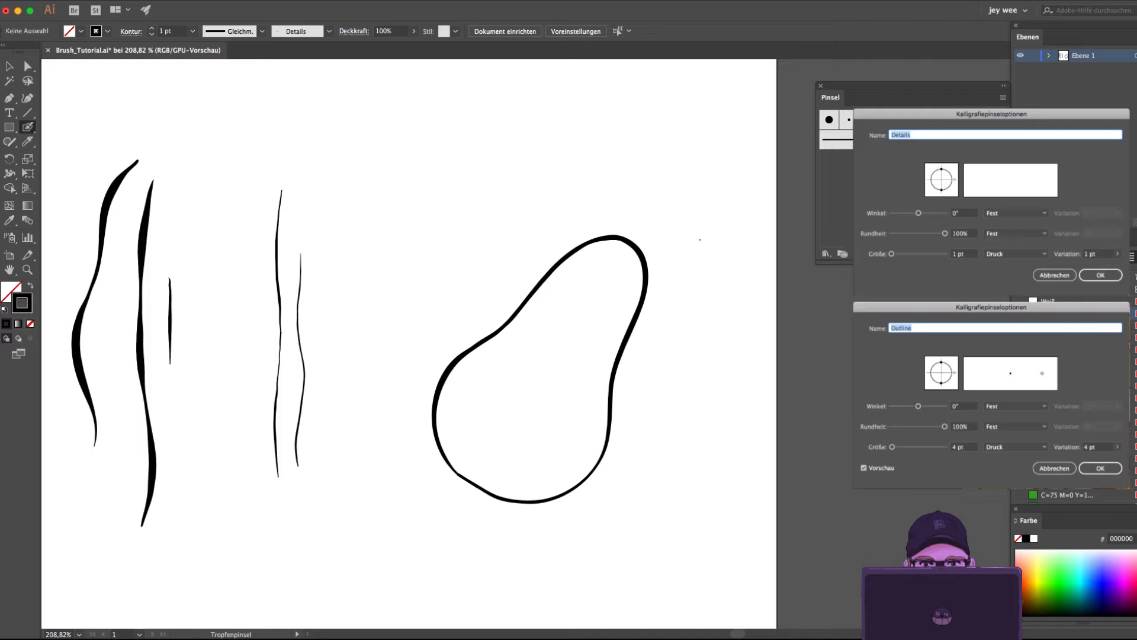
Paint three thin pressure-varied detail lines inside the outlined blob with the Details brush.
drag(475, 413, 468, 482)
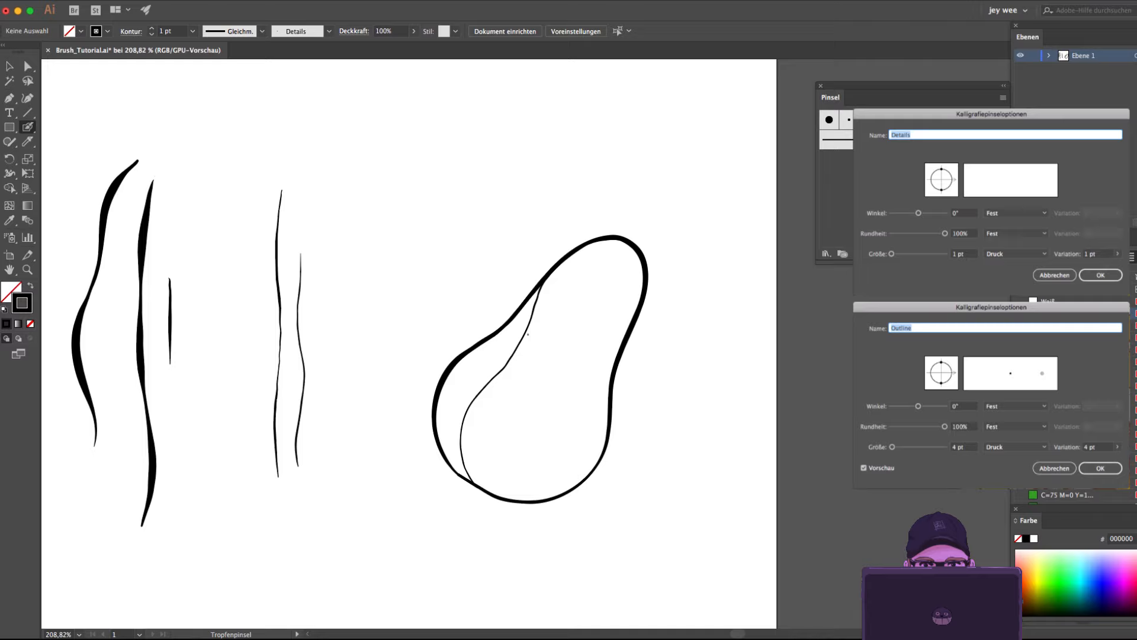
drag(526, 331, 486, 497)
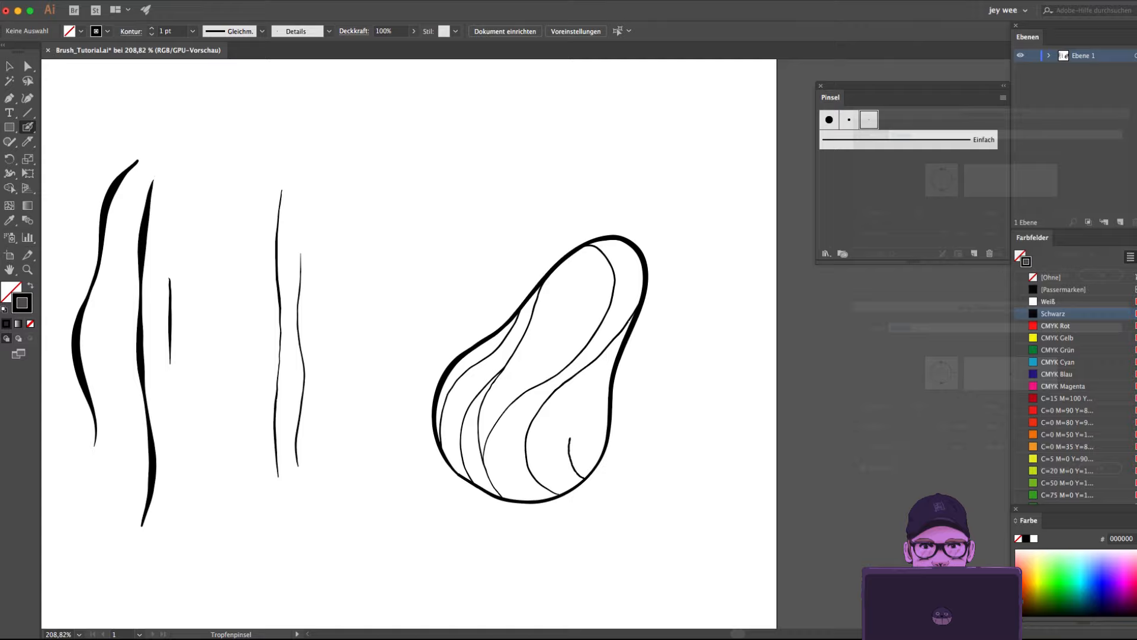
drag(595, 400, 587, 457)
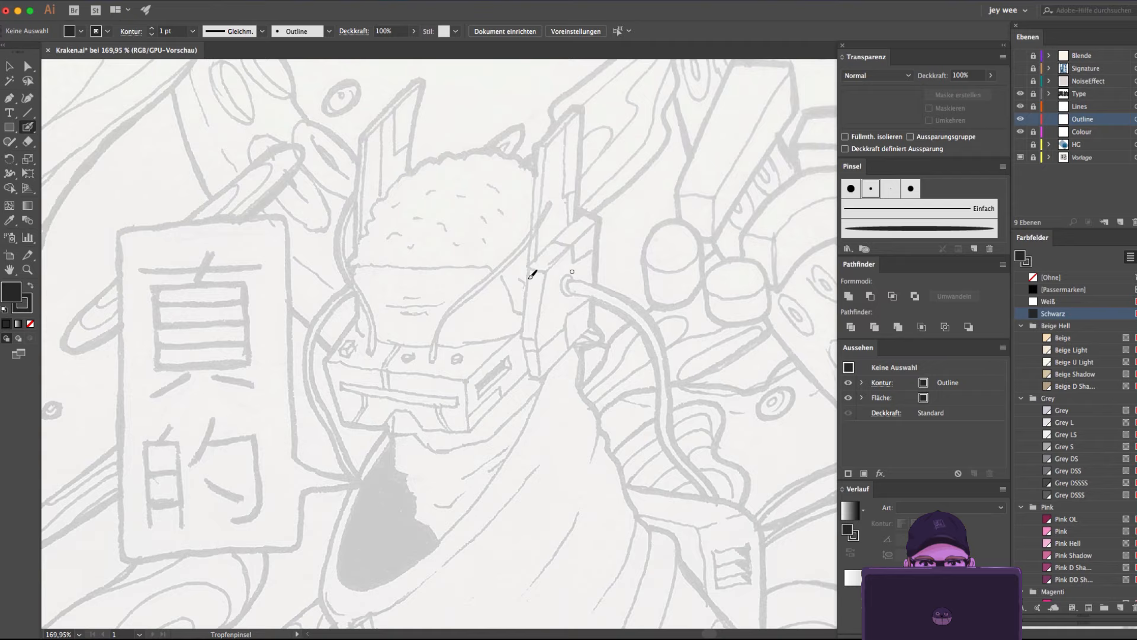
mouse_move(368, 277)
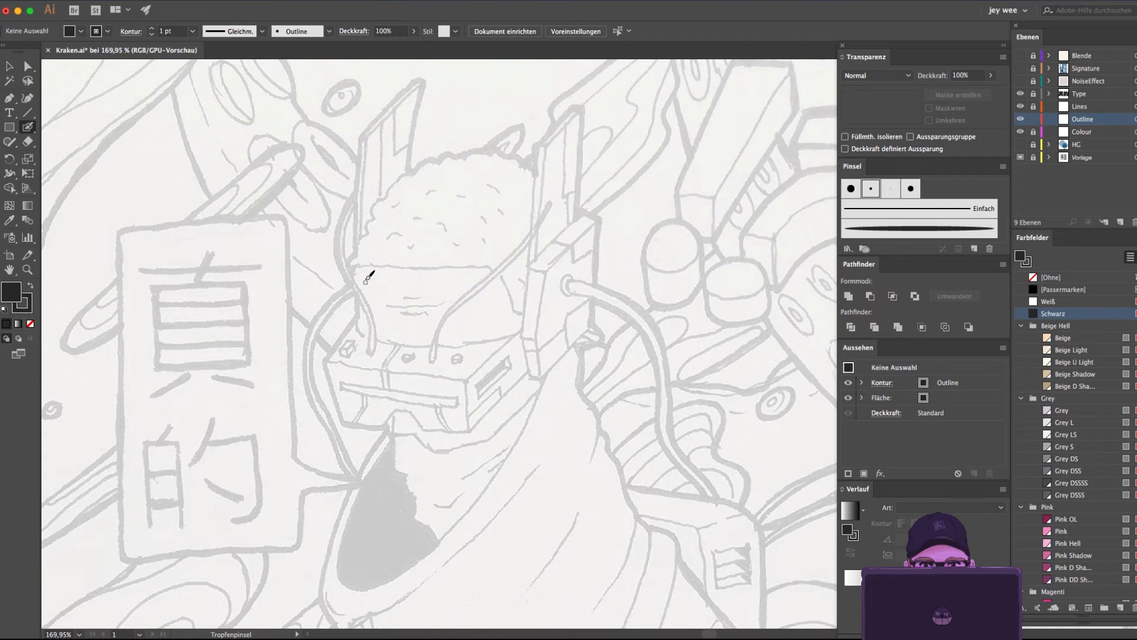
mouse_move(328, 363)
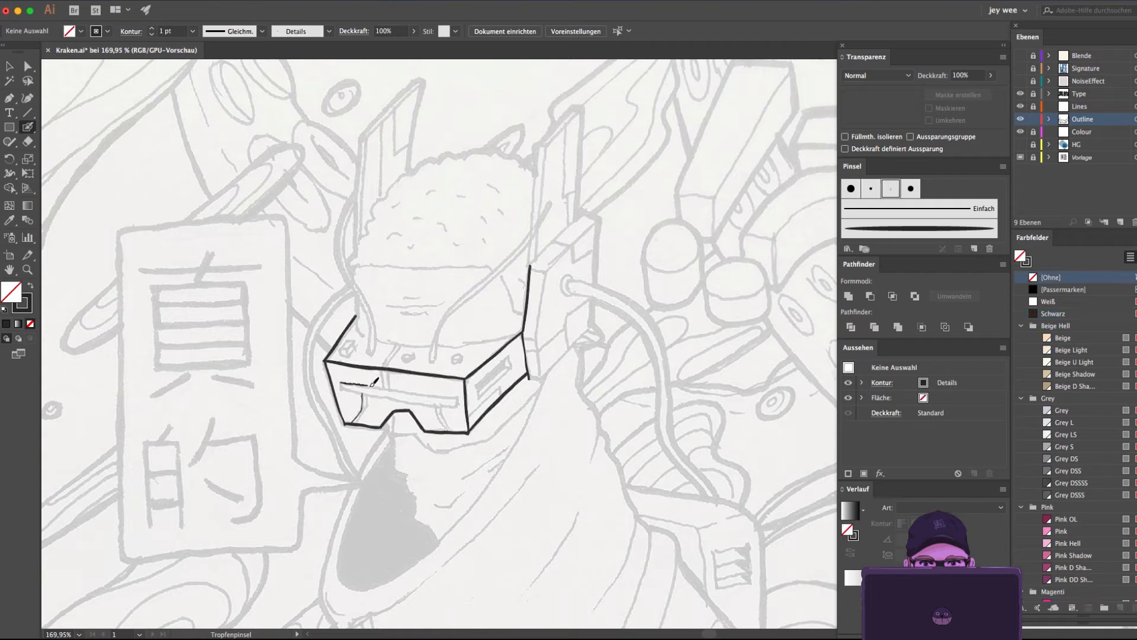
Ink fine detail lines across the goggle slot of the headset with the Details brush.
drag(370, 386, 447, 389)
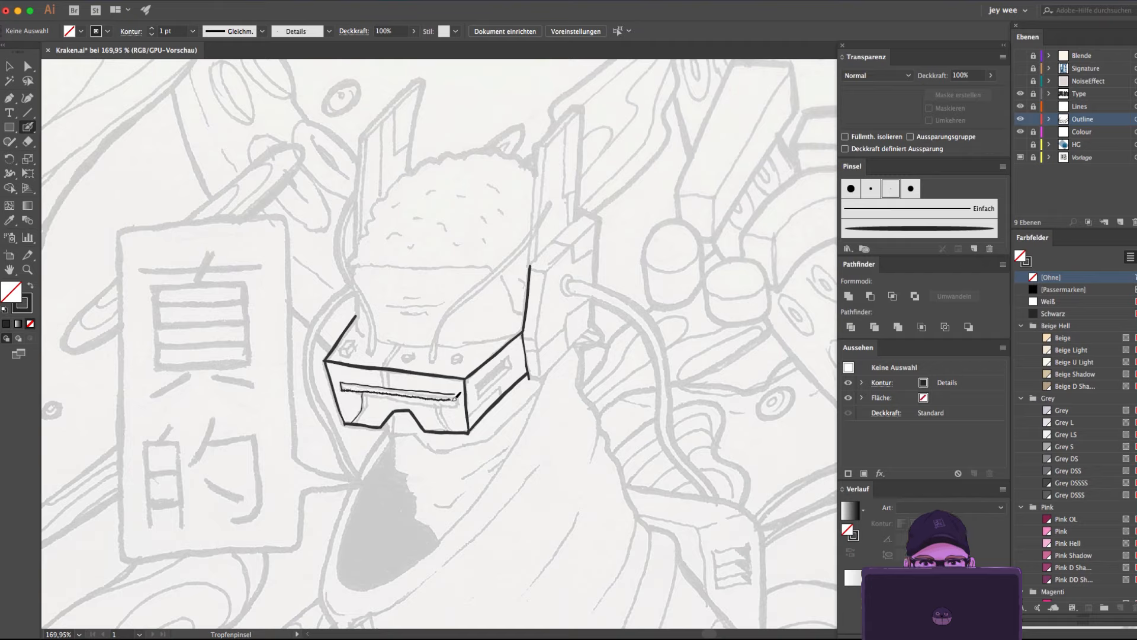
drag(334, 393, 457, 396)
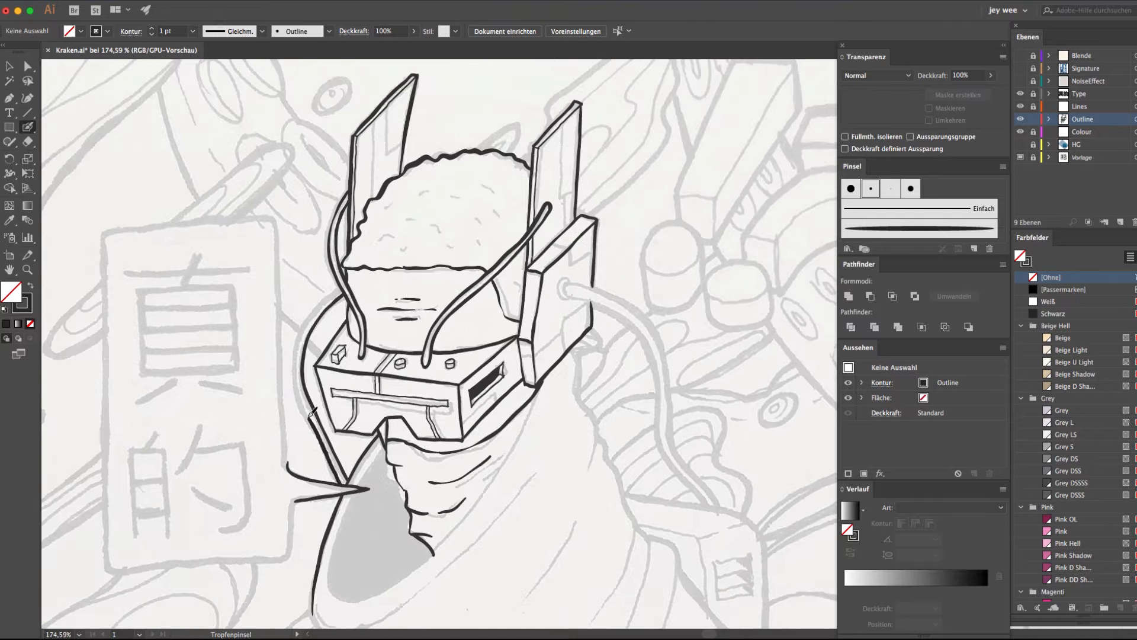
Scroll down the artwork while colouring on the Colour layer.
scroll(down, 3)
text(DarkSkin L)
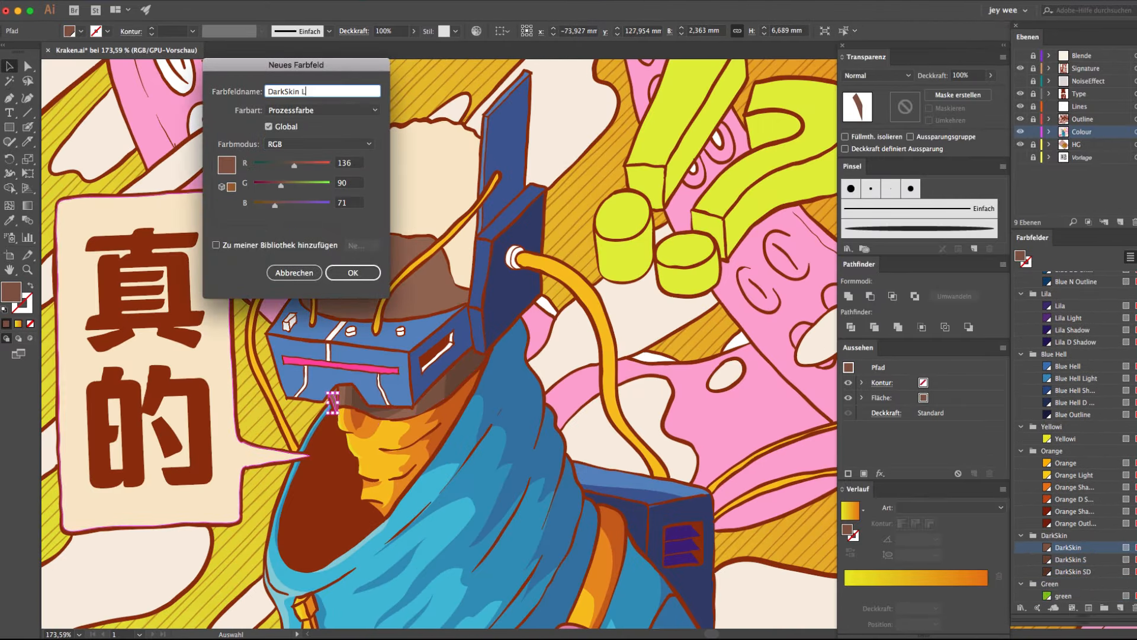
Save the DarkSkin swatch and scroll across the shaded pink tentacles.
click(353, 273)
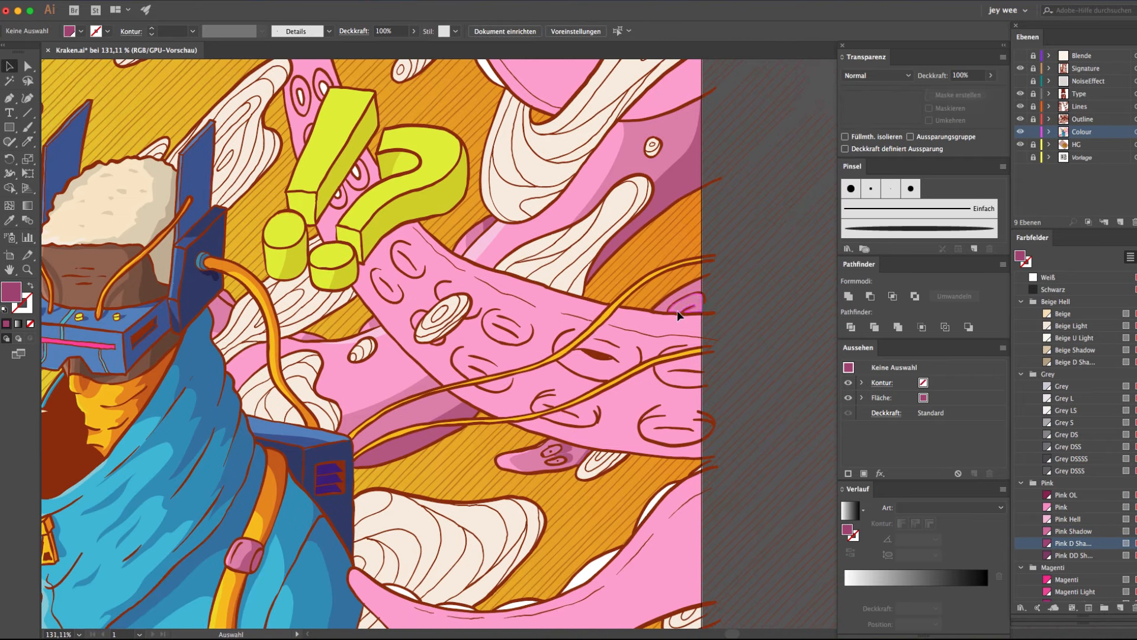
scroll(down, 3)
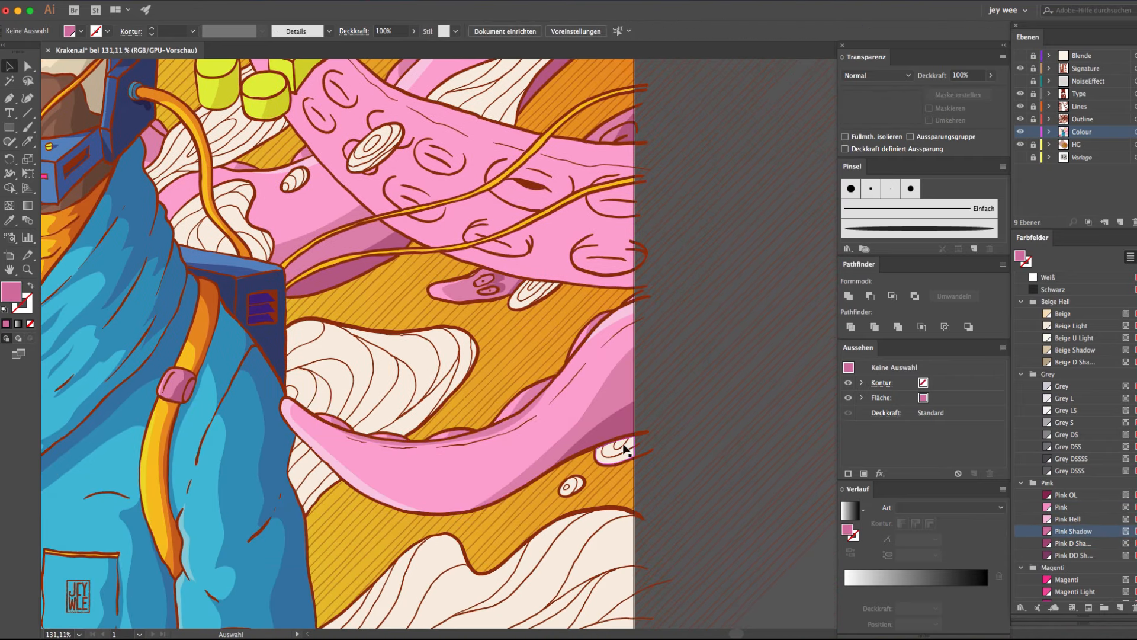